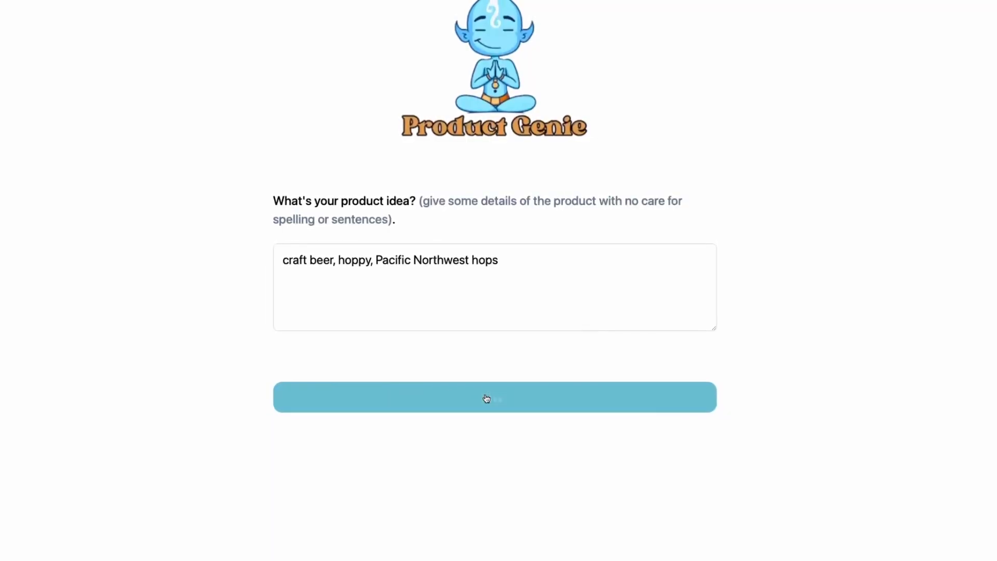
Step: Generate a title and description for the craft beer idea and view the results below
{"action": "left_click", "coordinate": [494, 396]}
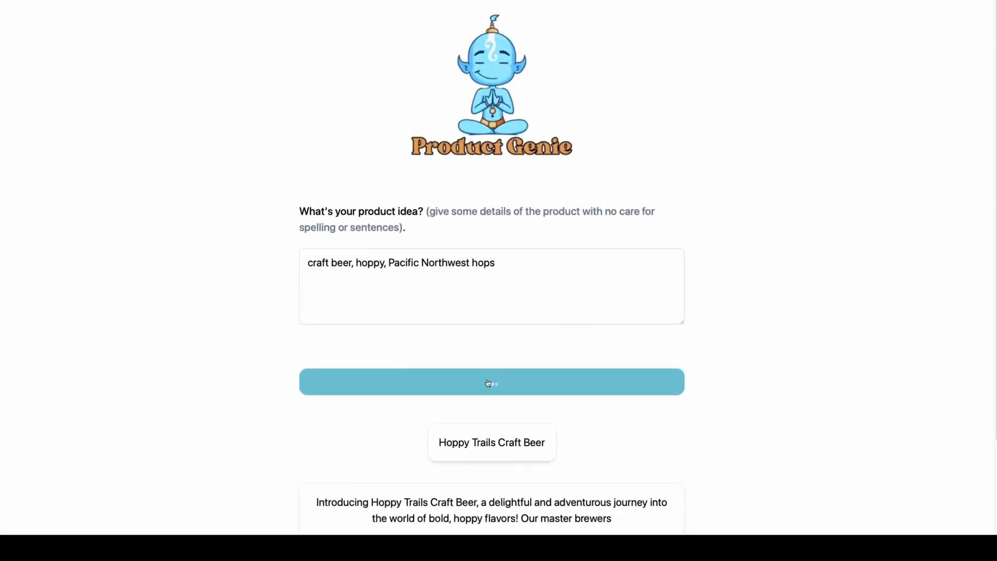
{"action": "scroll", "scroll_direction": "down", "scroll_amount": 3}
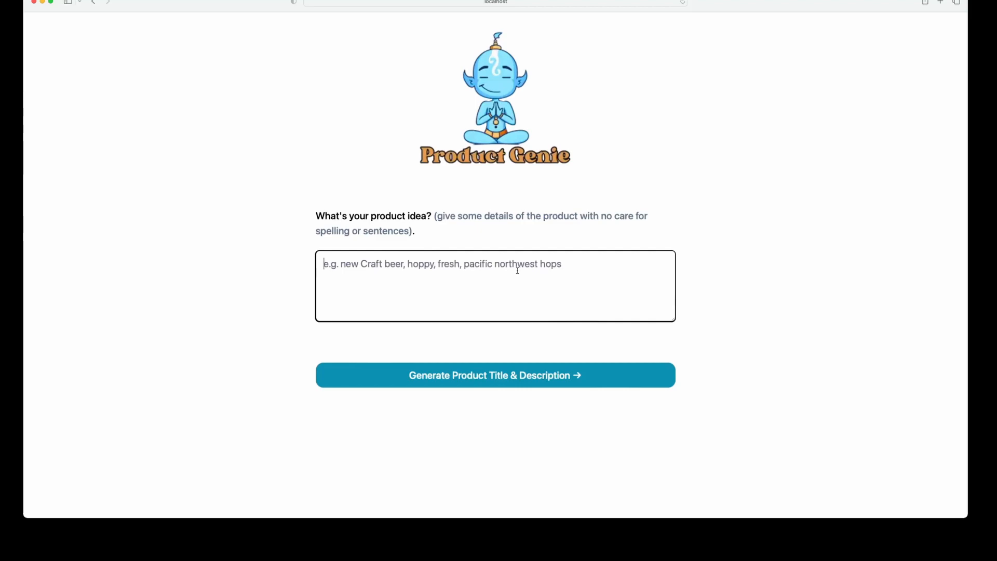
Step: Enter the idea 'craft beer, hoppy, Pacific Northwest hops' and generate its title and description
{"action": "type", "text": "craft beer, hoppy, Pacific Northwest hops"}
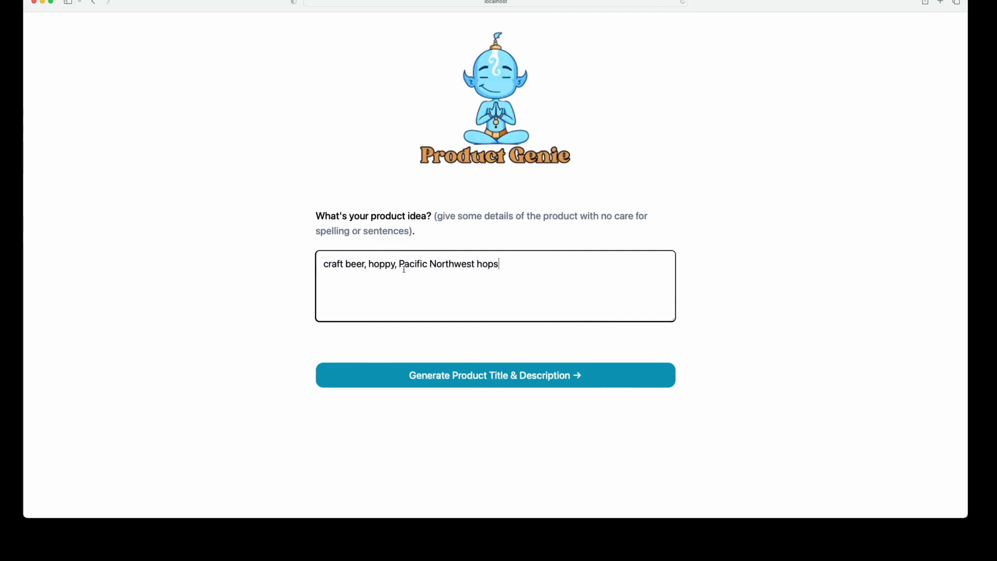
{"action": "left_click", "coordinate": [495, 375]}
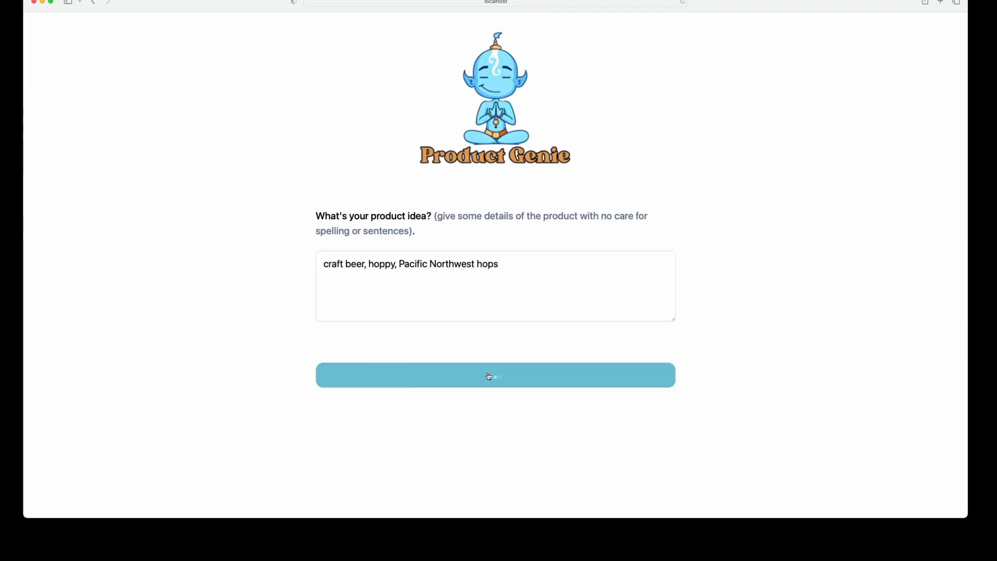
{"action": "left_click", "coordinate": [495, 375]}
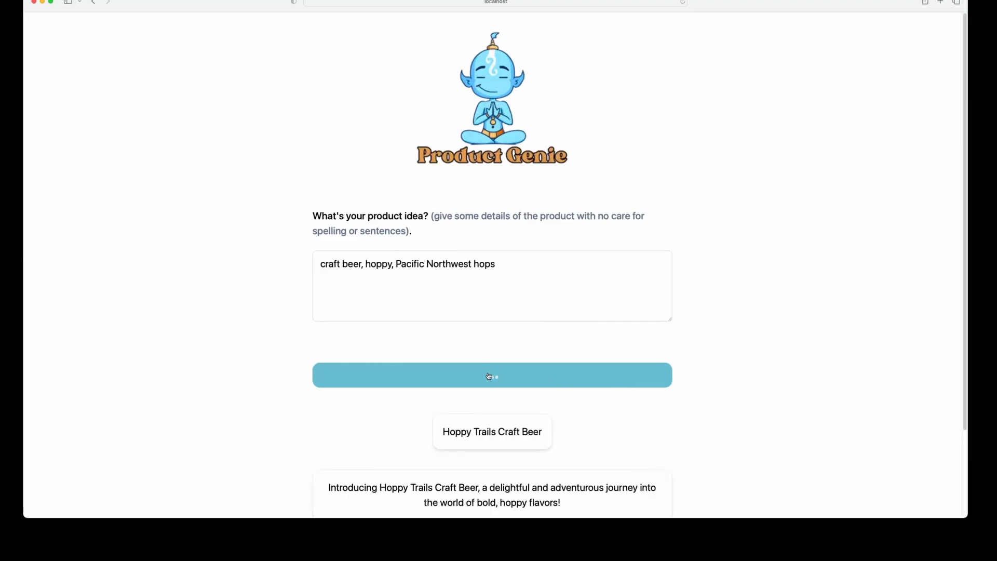
Step: Scroll through the Hoppy Trails Craft Beer description as it streams in to completion
{"action": "scroll", "scroll_direction": "down", "scroll_amount": 3}
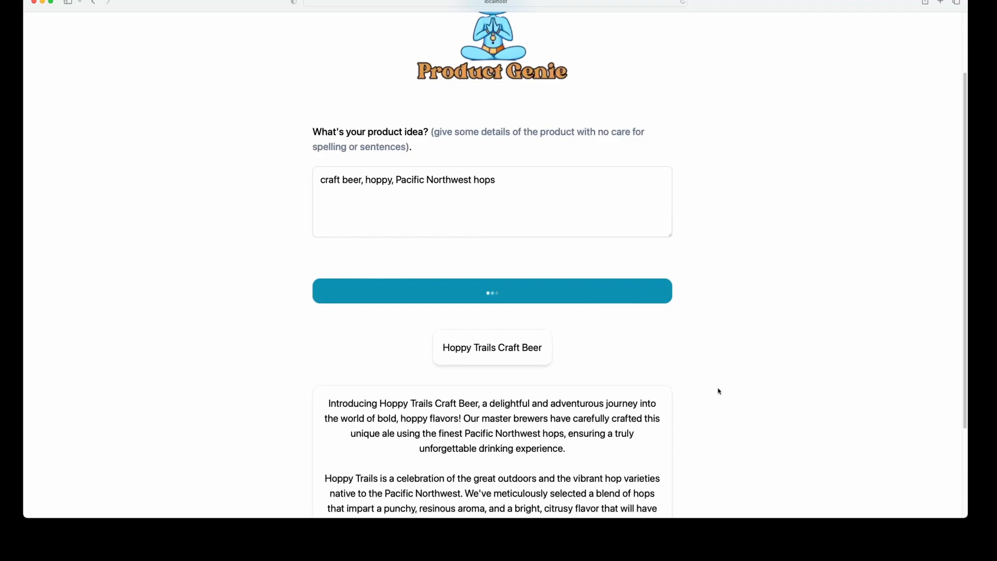
{"action": "scroll", "scroll_direction": "down", "scroll_amount": 3}
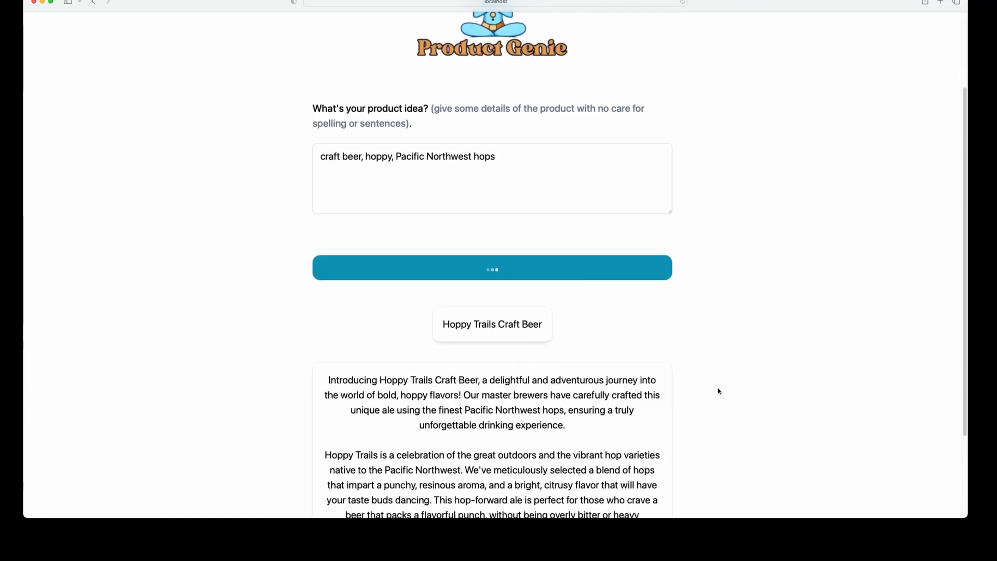
{"action": "scroll", "scroll_direction": "down", "scroll_amount": 3}
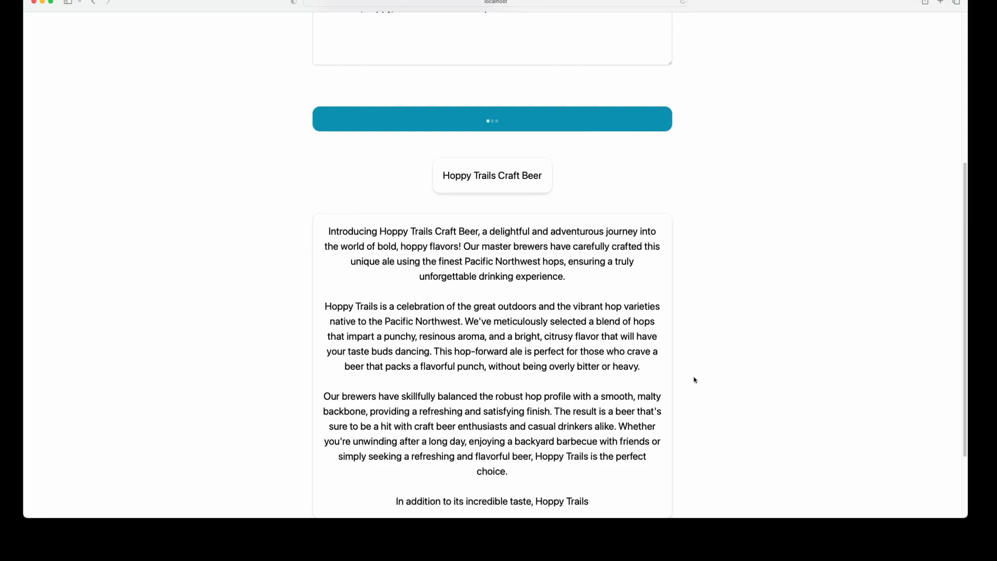
{"action": "scroll", "scroll_direction": "up", "scroll_amount": 3}
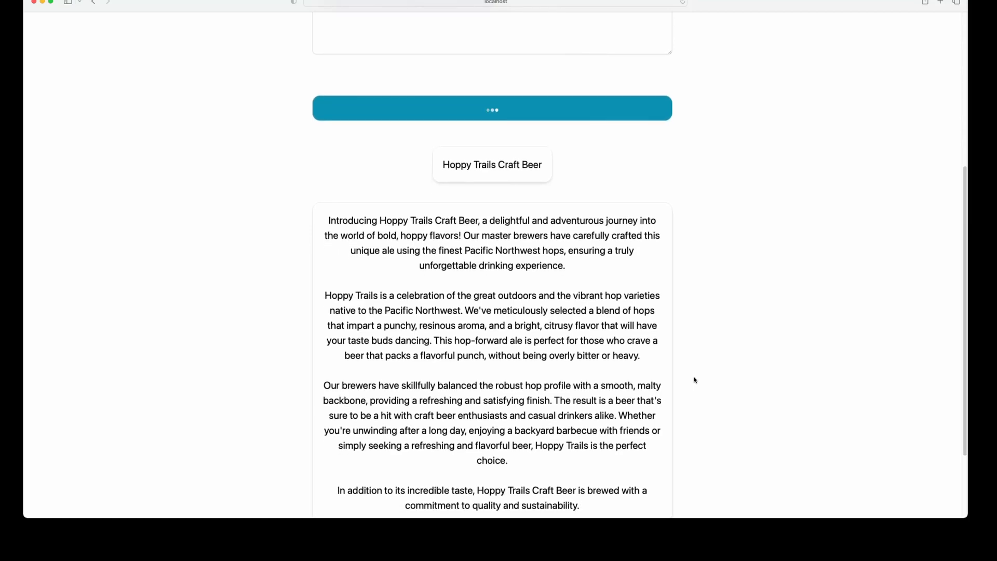
{"action": "scroll", "scroll_direction": "up", "scroll_amount": 3}
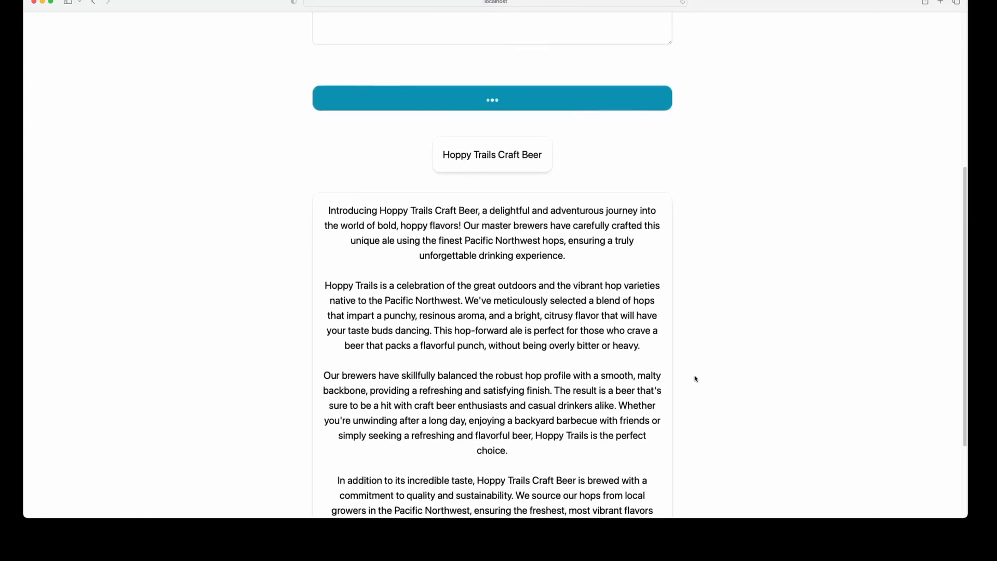
{"action": "scroll", "scroll_direction": "up", "scroll_amount": 3}
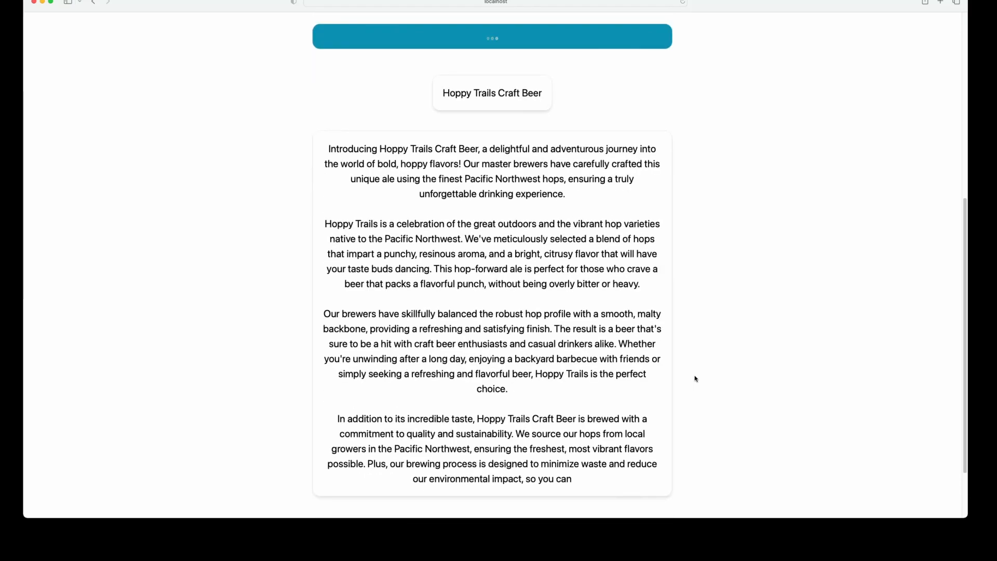
{"action": "scroll", "scroll_direction": "down", "scroll_amount": 3}
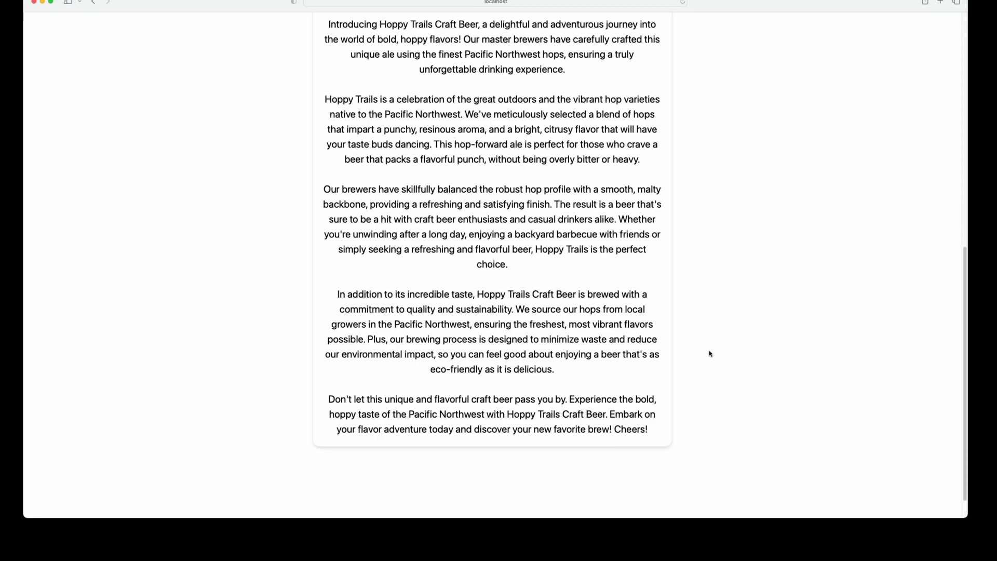
{"action": "mouse_move", "coordinate": [205, 235]}
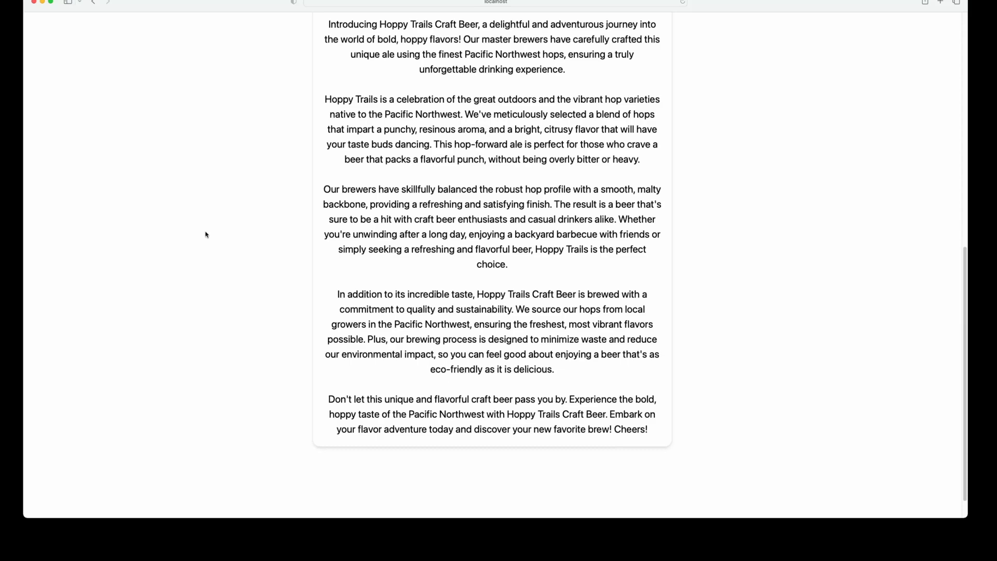
{"action": "scroll", "scroll_direction": "up", "scroll_amount": 3}
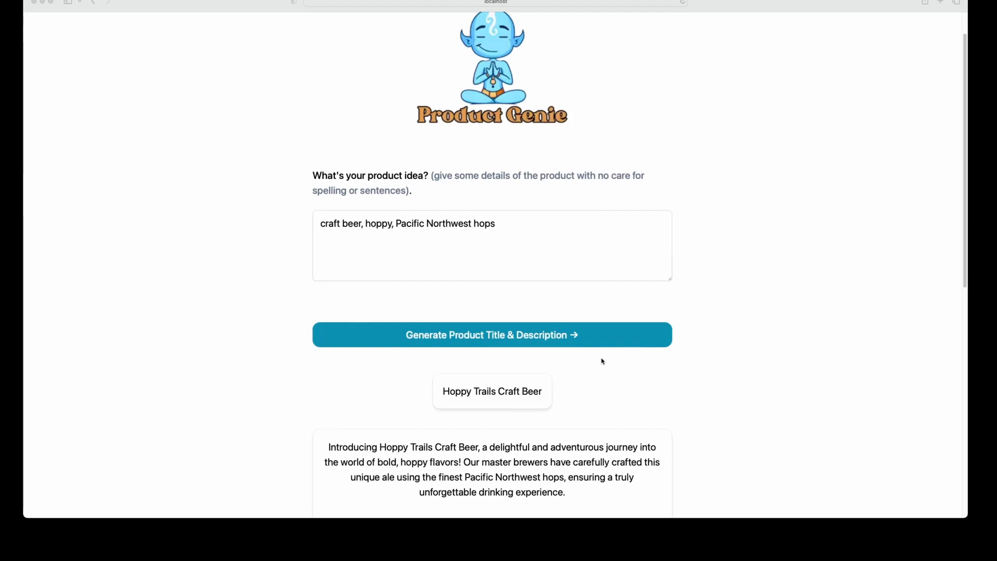
{"action": "mouse_move", "coordinate": [626, 365]}
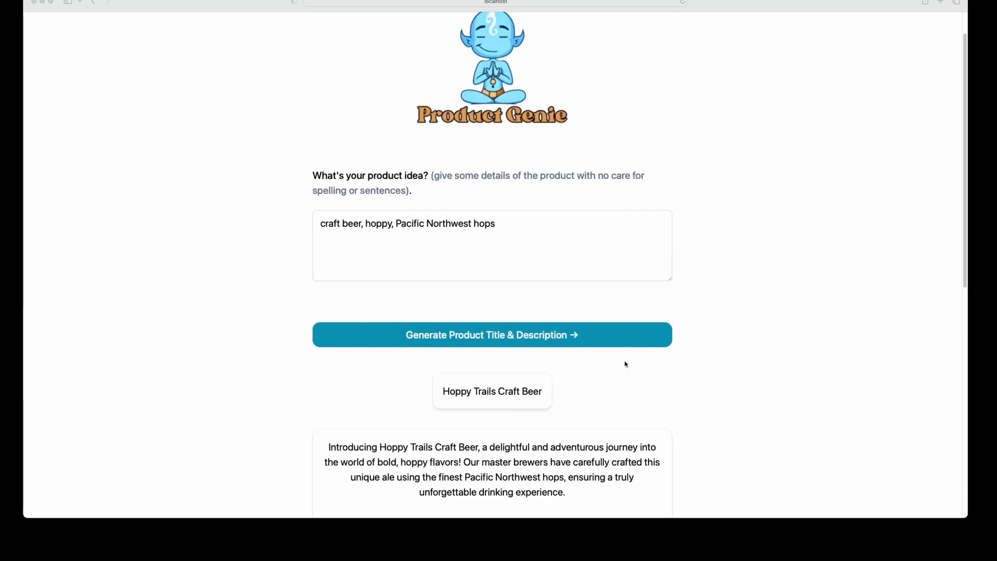
{"action": "mouse_move", "coordinate": [634, 379]}
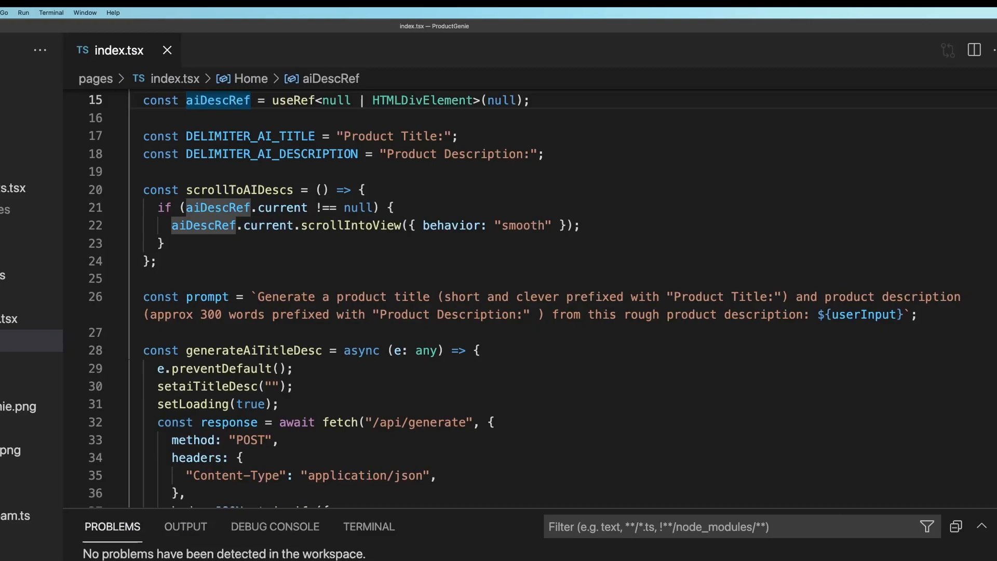
Step: Show pages/index.tsx with the prompt text and the generateAiTitleDesc function
{"action": "left_click", "coordinate": [201, 99]}
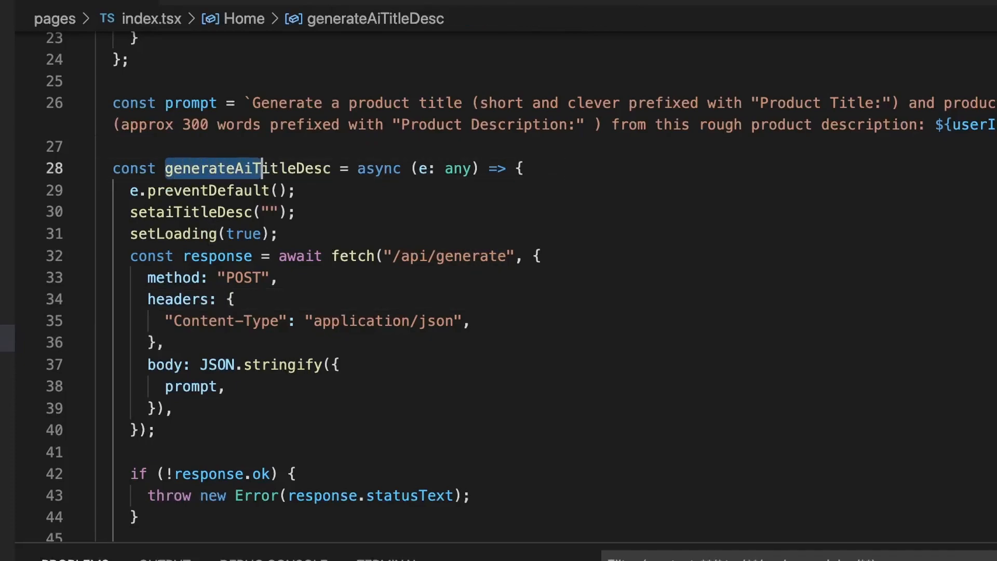
{"action": "double_click", "coordinate": [247, 168]}
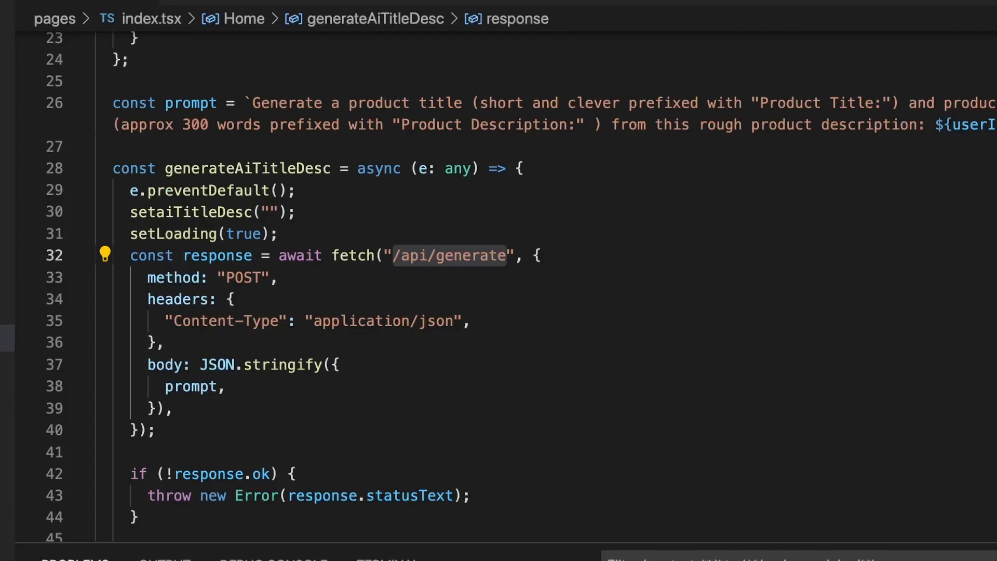
{"action": "scroll", "scroll_direction": "down", "scroll_amount": 3}
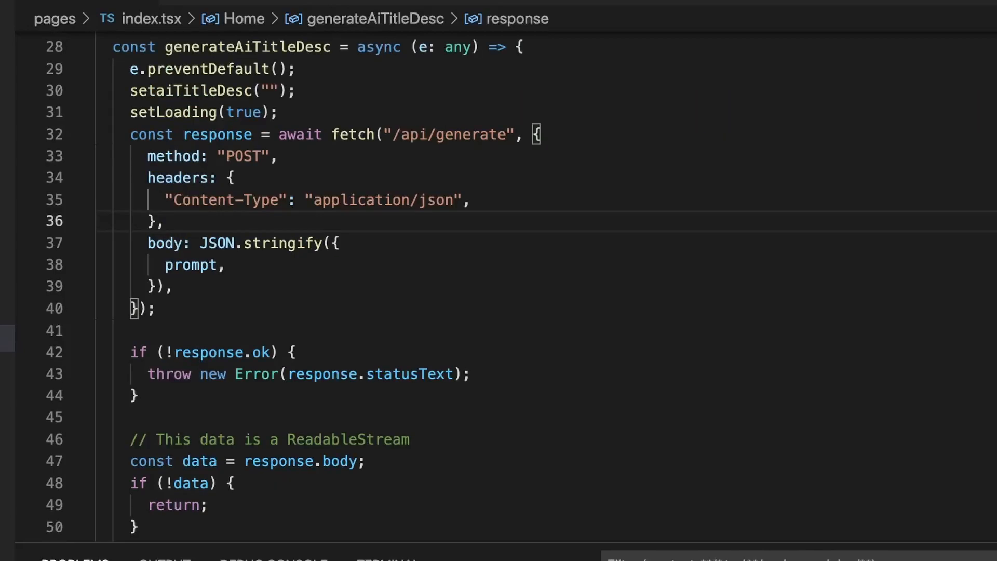
{"action": "scroll", "scroll_direction": "down", "scroll_amount": 3}
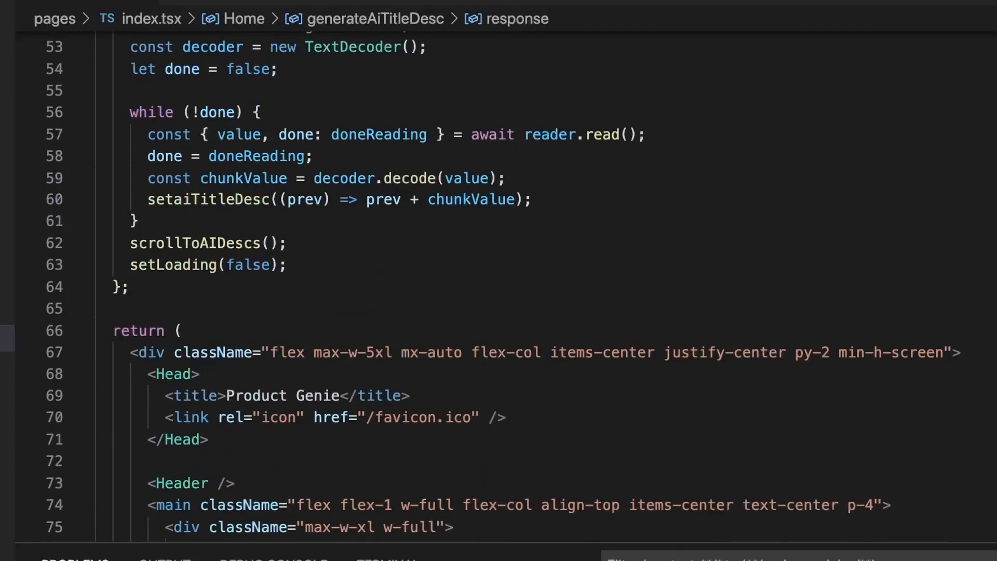
{"action": "scroll", "scroll_direction": "down", "scroll_amount": 3}
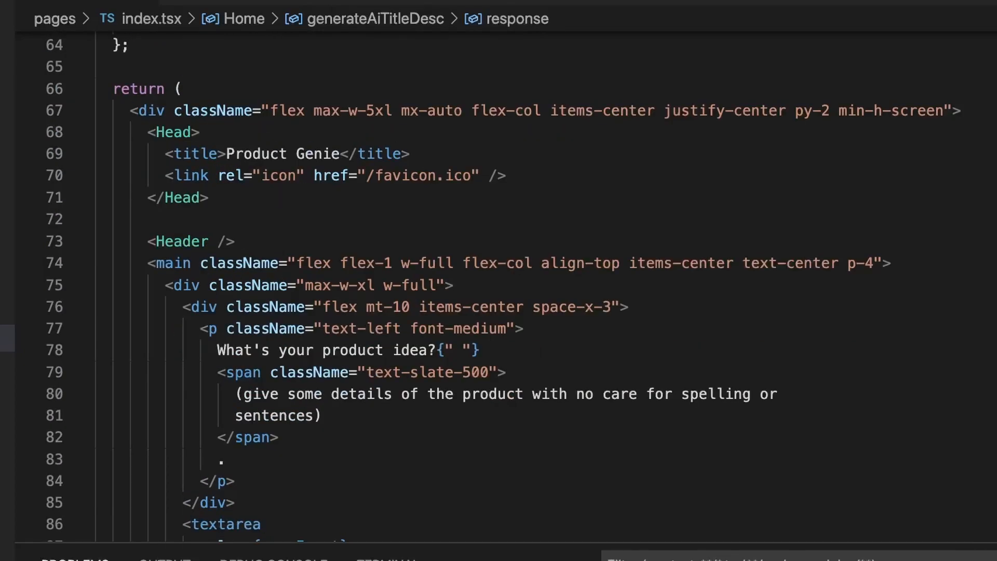
{"action": "scroll", "scroll_direction": "down", "scroll_amount": 3}
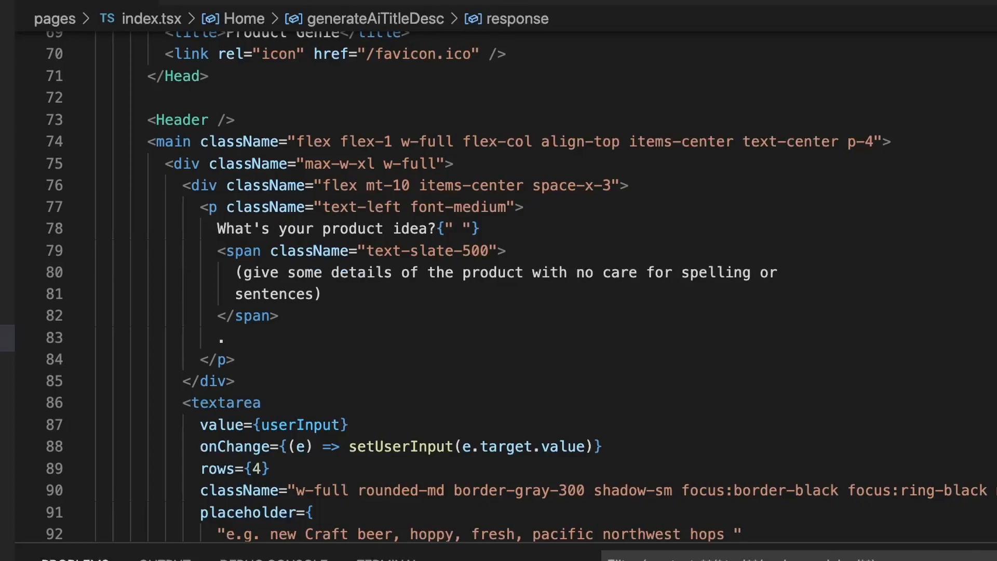
{"action": "scroll", "scroll_direction": "down", "scroll_amount": 3}
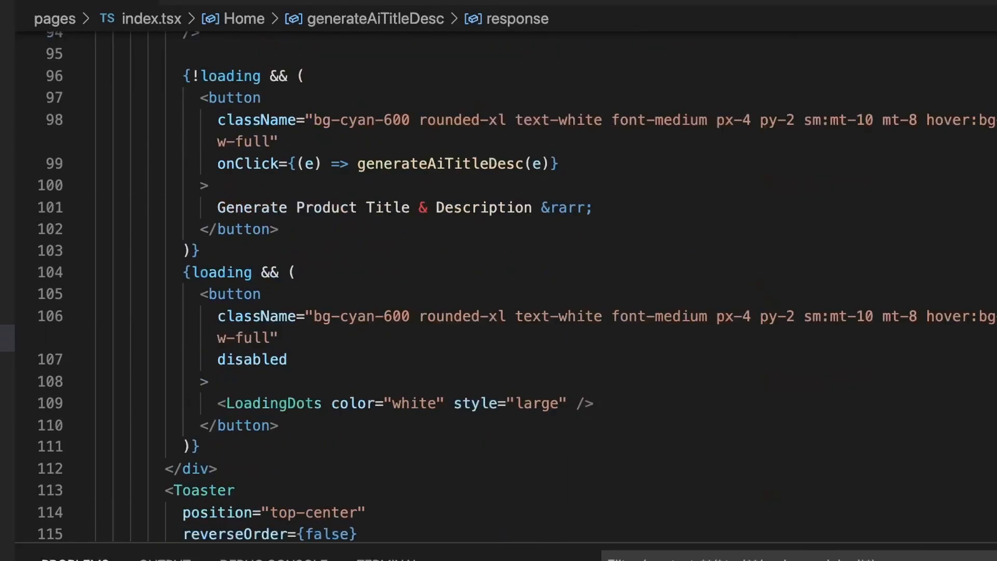
{"action": "scroll", "scroll_direction": "down", "scroll_amount": 3}
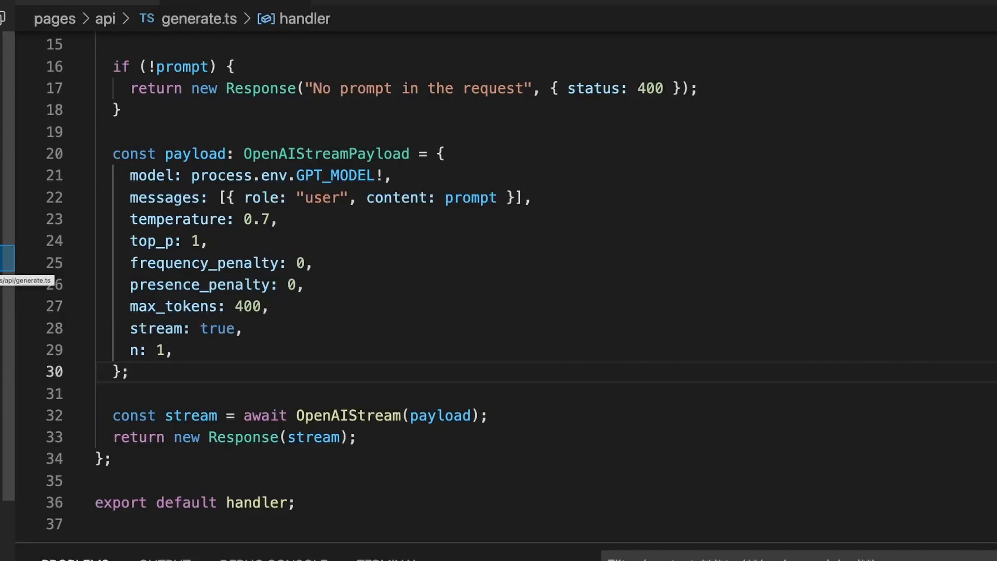
{"action": "scroll", "scroll_direction": "up", "scroll_amount": 3}
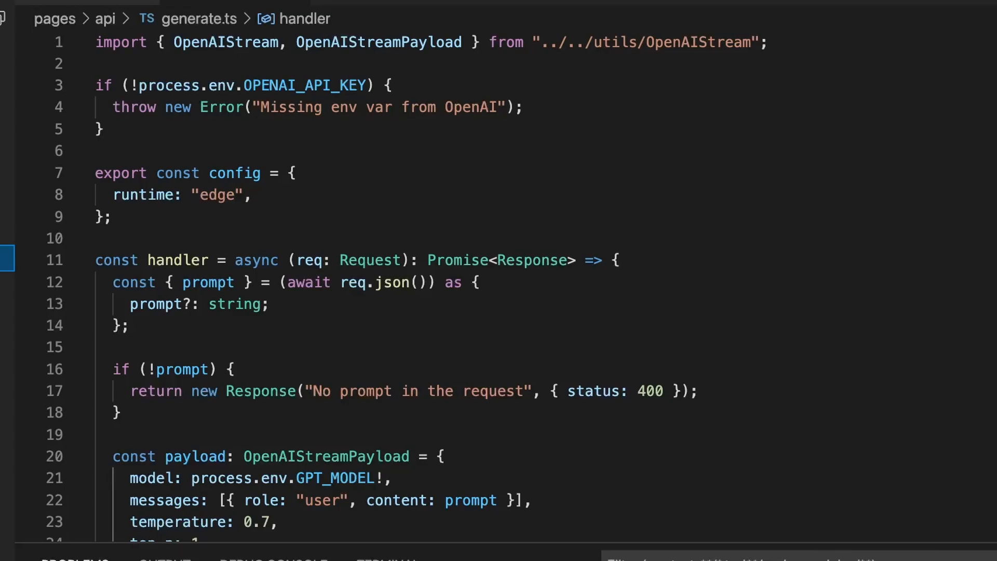
{"action": "left_click", "coordinate": [178, 172]}
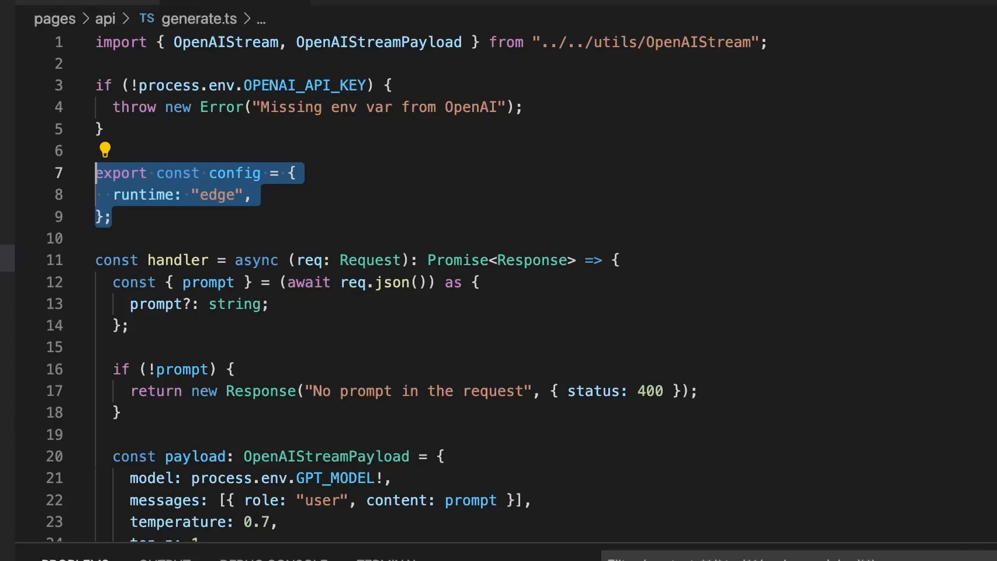
{"action": "scroll", "scroll_direction": "down", "scroll_amount": 3}
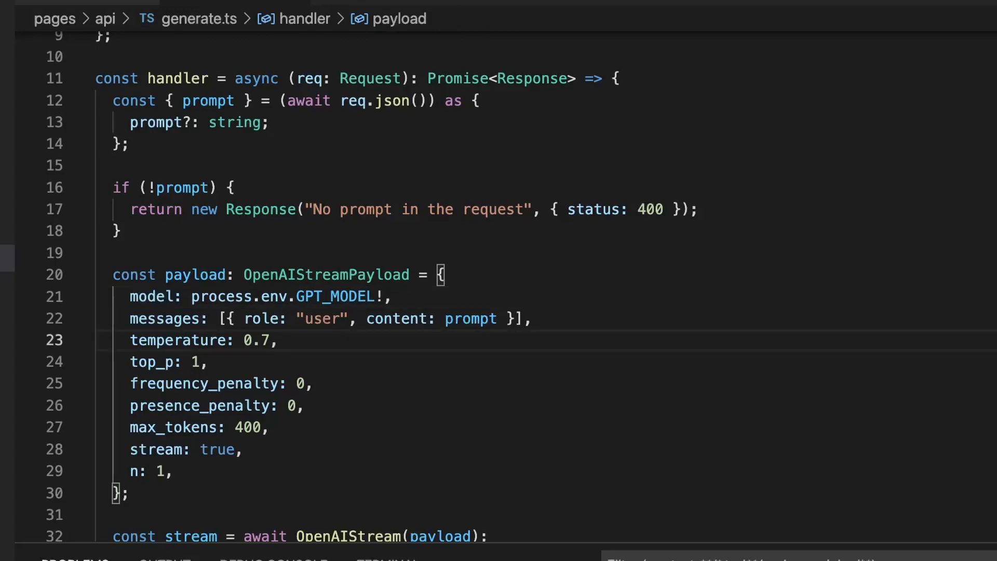
{"action": "left_click", "coordinate": [280, 340]}
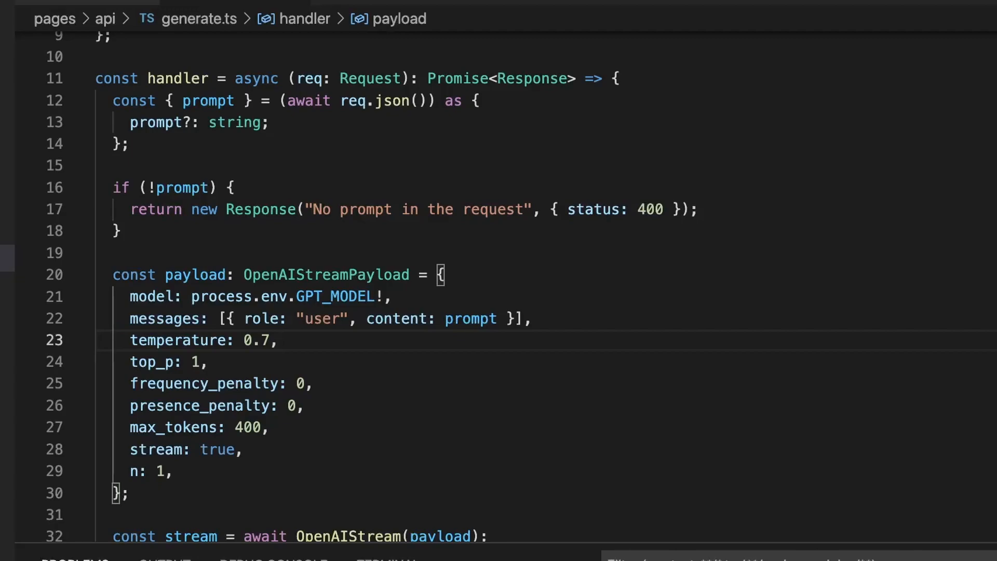
{"action": "left_click", "coordinate": [278, 339]}
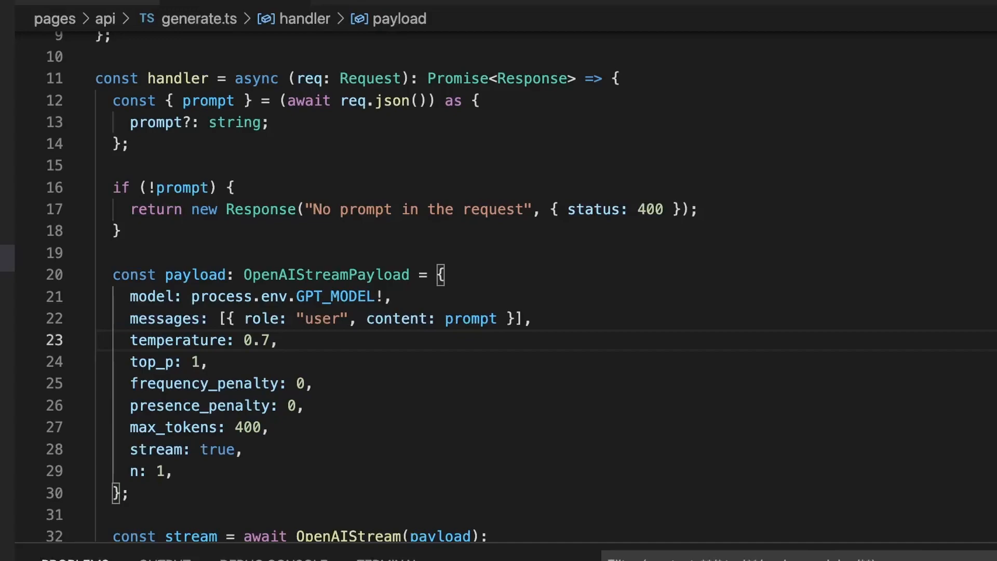
{"action": "left_click", "coordinate": [278, 341]}
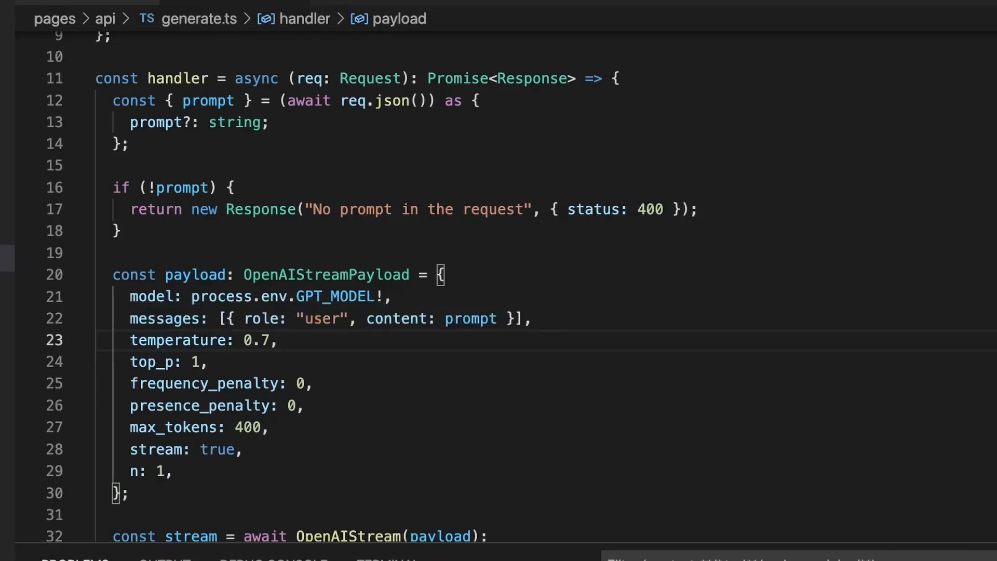
{"action": "left_click", "coordinate": [278, 340]}
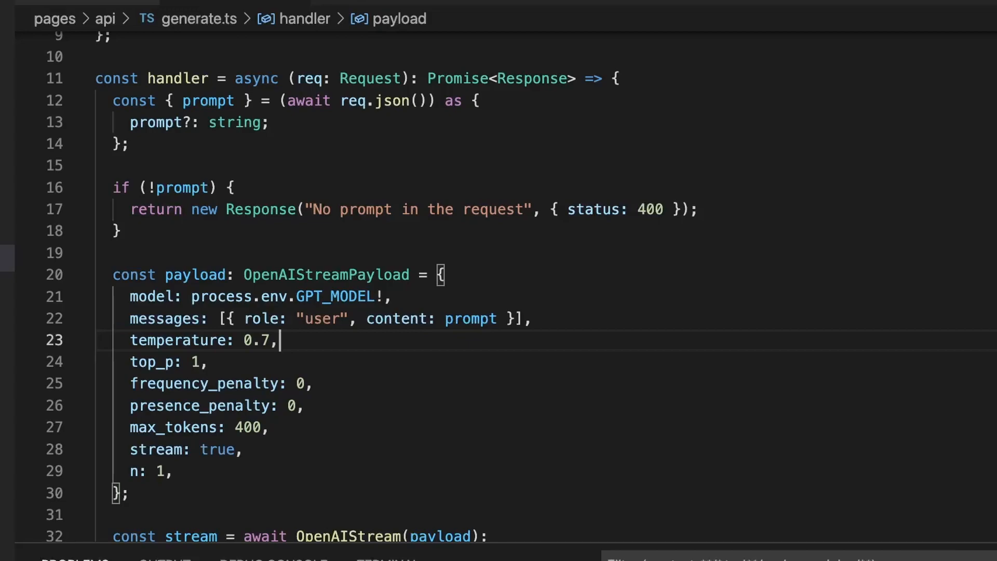
{"action": "double_click", "coordinate": [176, 428]}
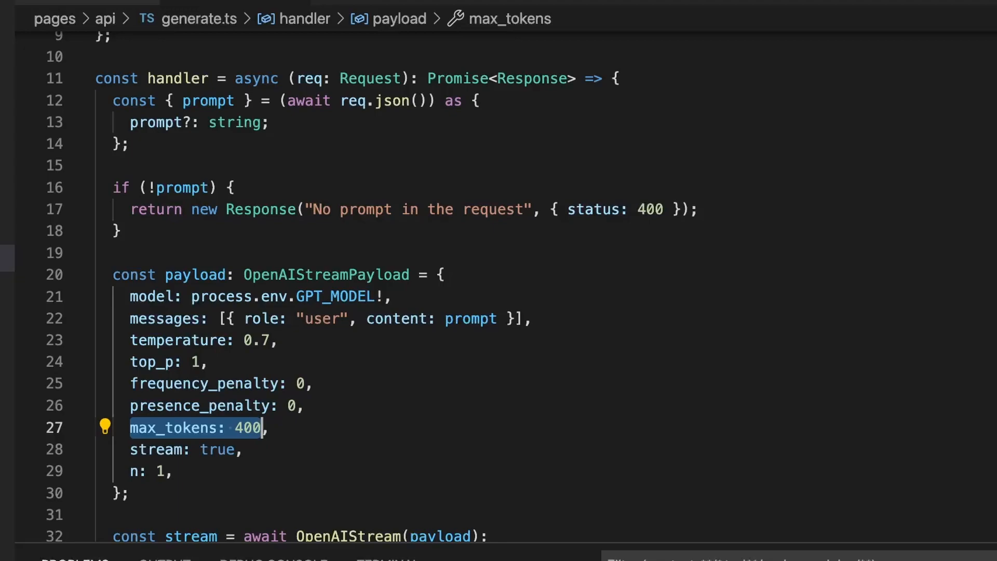
{"action": "left_click", "coordinate": [185, 449]}
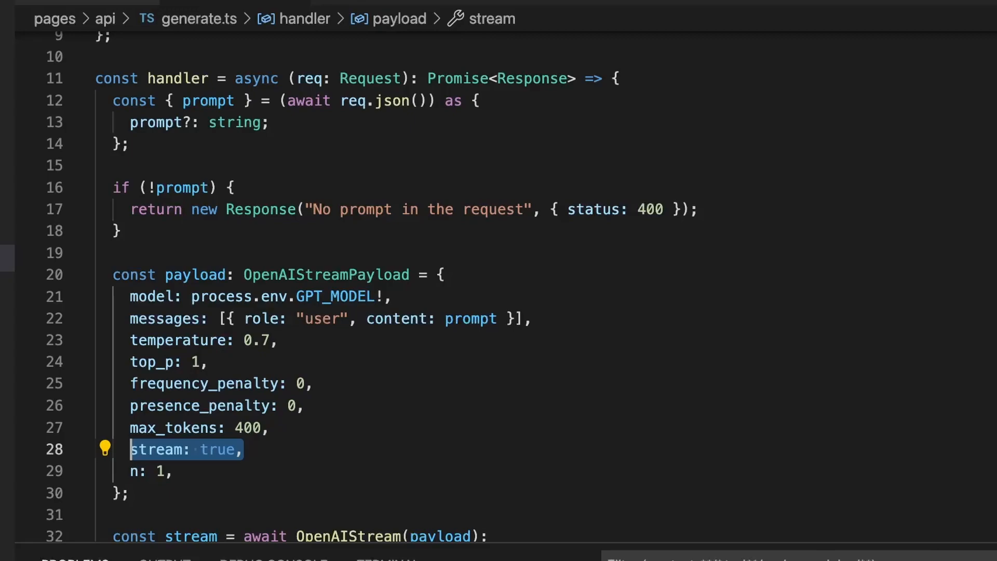
{"action": "scroll", "scroll_direction": "down", "scroll_amount": 3}
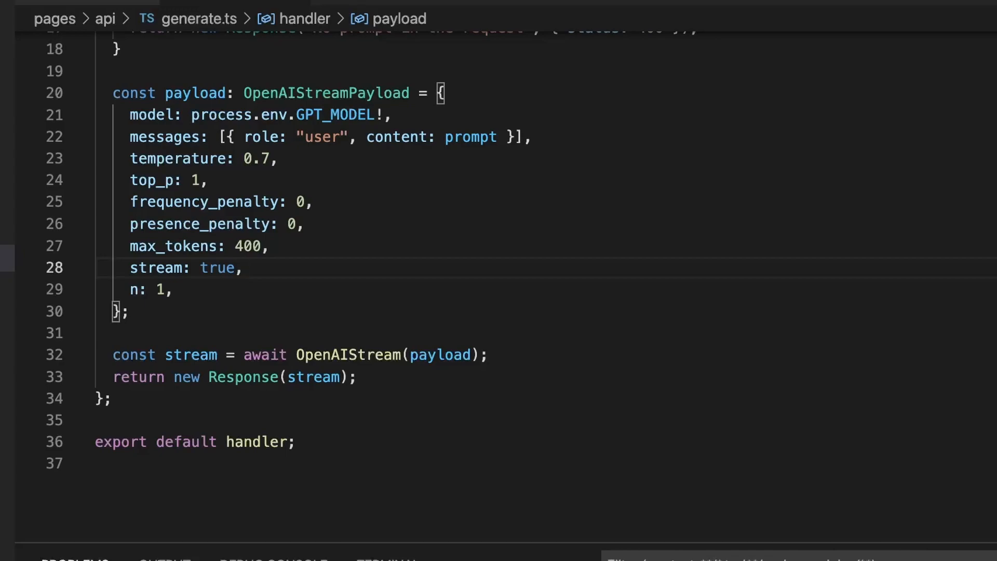
Step: View utils/OpenAIStream.ts and its fetch call to the OpenAI chat completions endpoint
{"action": "left_click", "coordinate": [243, 268]}
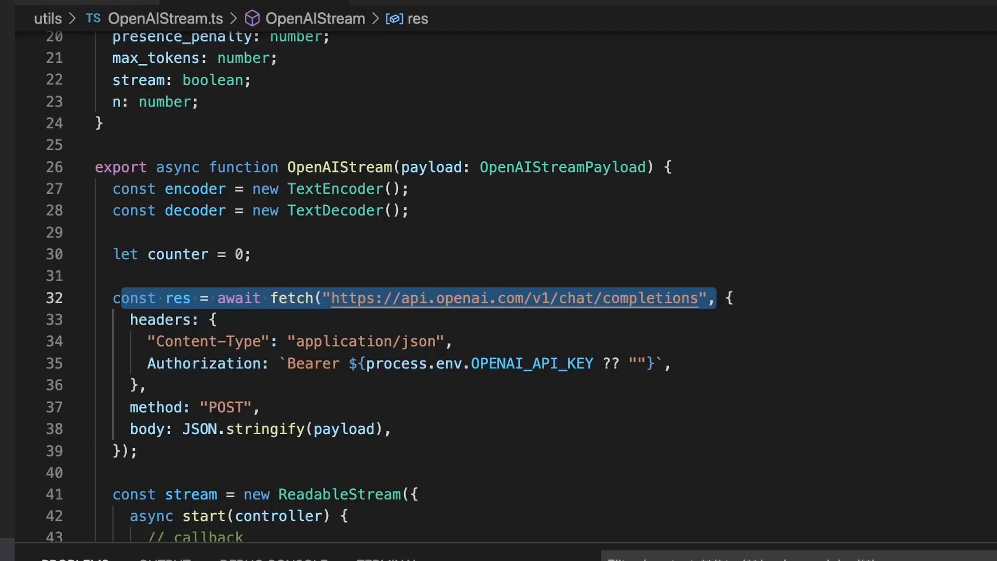
{"action": "left_click", "coordinate": [150, 385]}
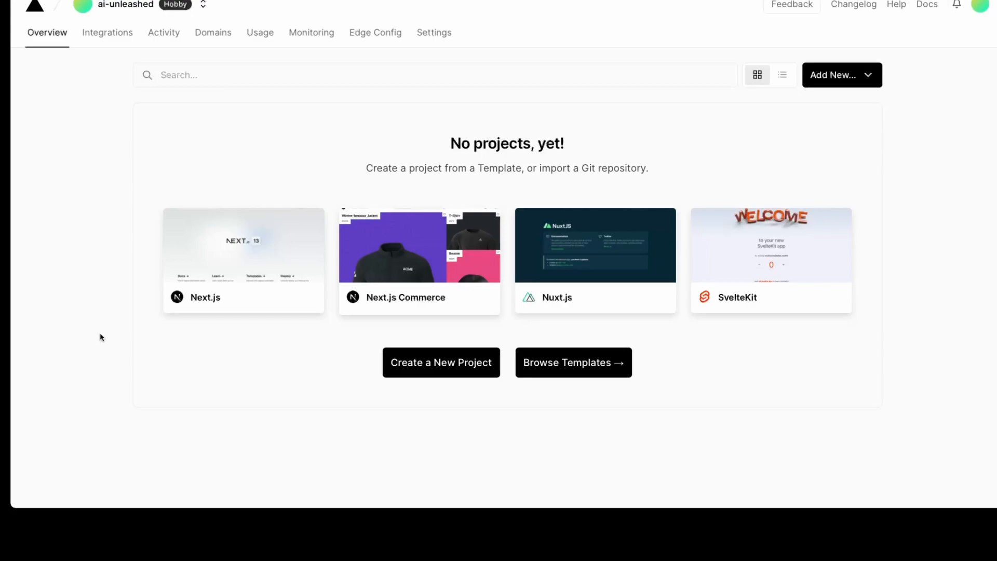
{"action": "mouse_move", "coordinate": [440, 363]}
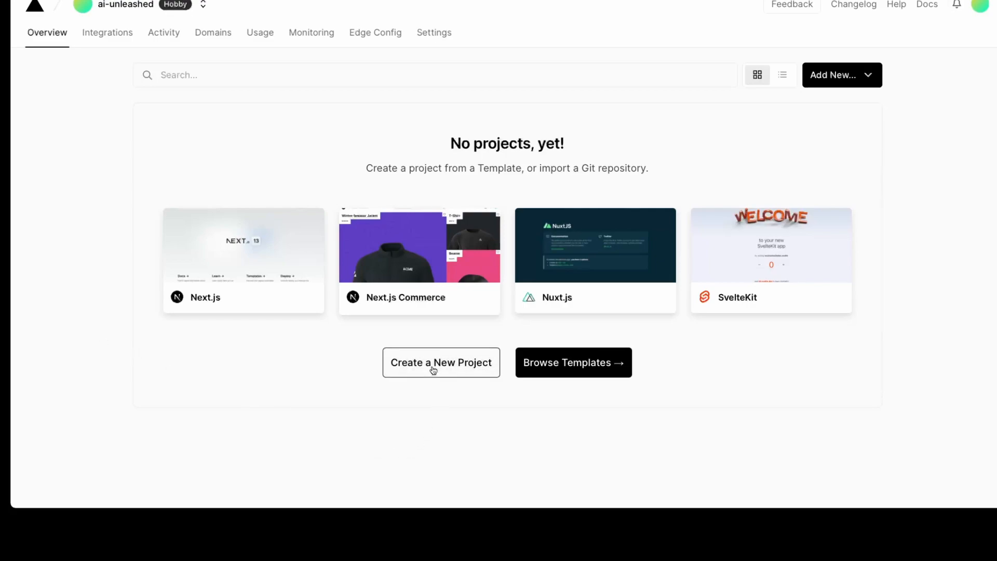
Step: Create a new Vercel project importing the ProductGenie repo from the AI-Unleashed namespace
{"action": "left_click", "coordinate": [440, 363]}
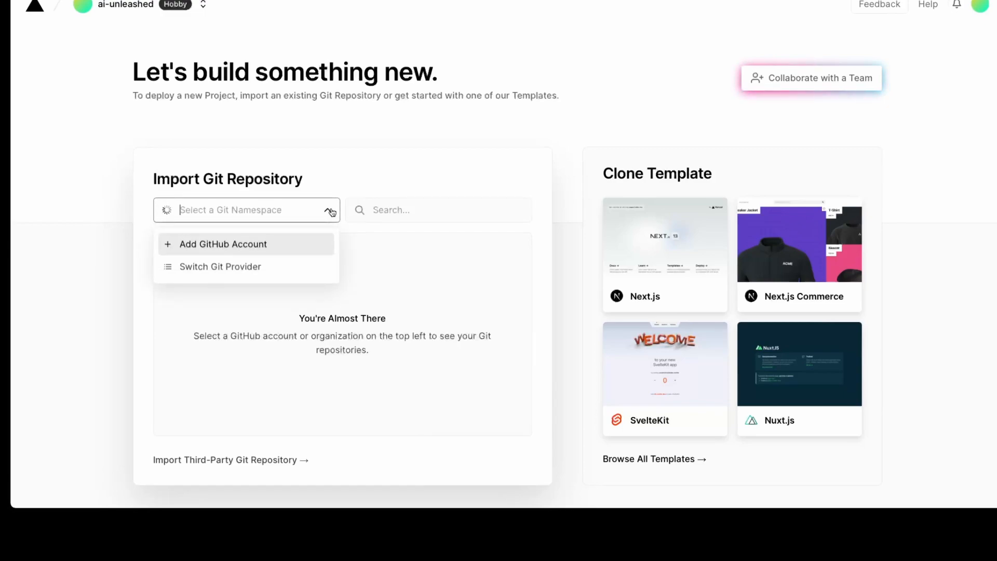
{"action": "left_click", "coordinate": [224, 243]}
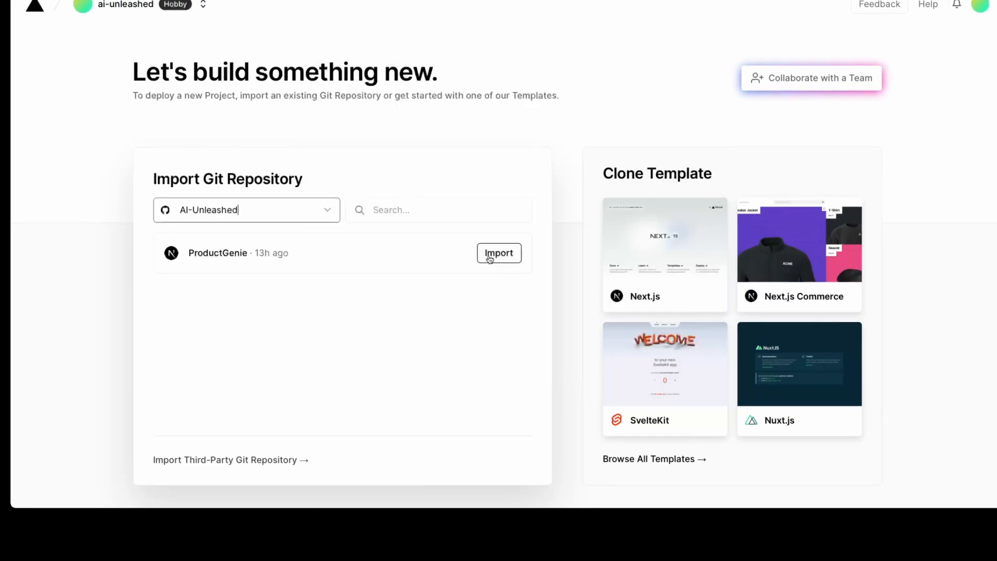
{"action": "left_click", "coordinate": [499, 252]}
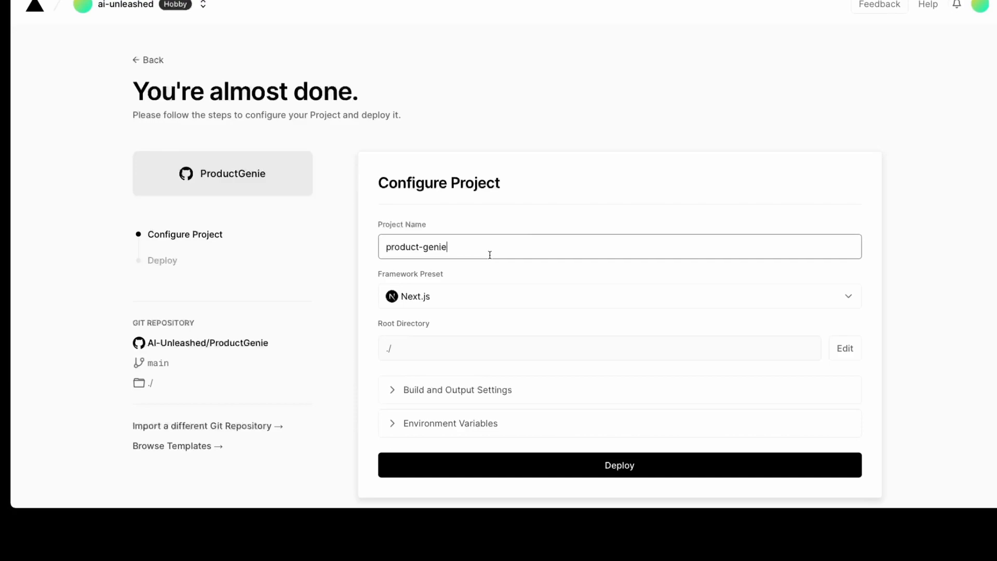
Step: Add an OPENAI_API_KEY environment variable with its sk- value and deploy product-genie
{"action": "scroll", "scroll_direction": "down", "scroll_amount": 3}
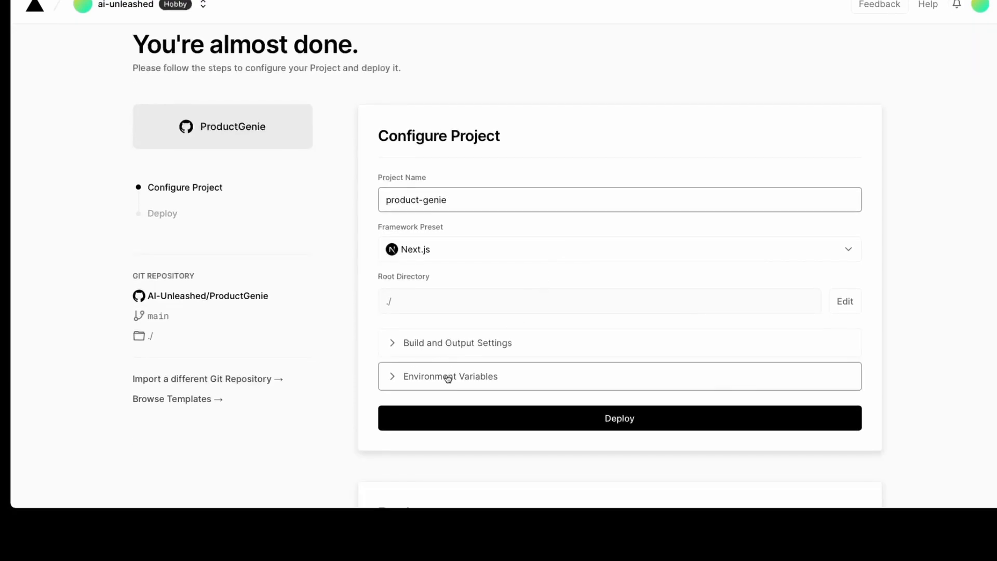
{"action": "left_click", "coordinate": [450, 376]}
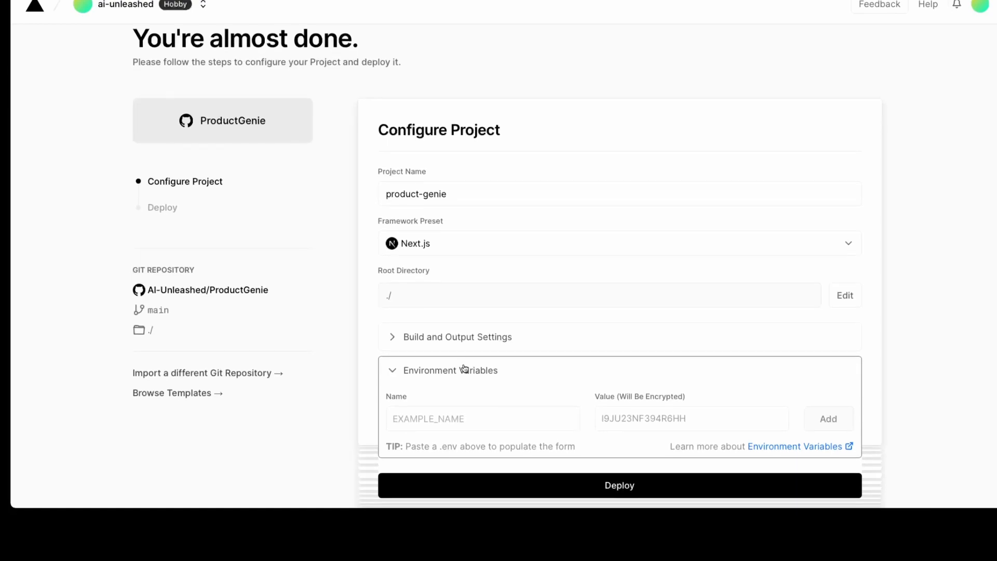
{"action": "left_click", "coordinate": [619, 485]}
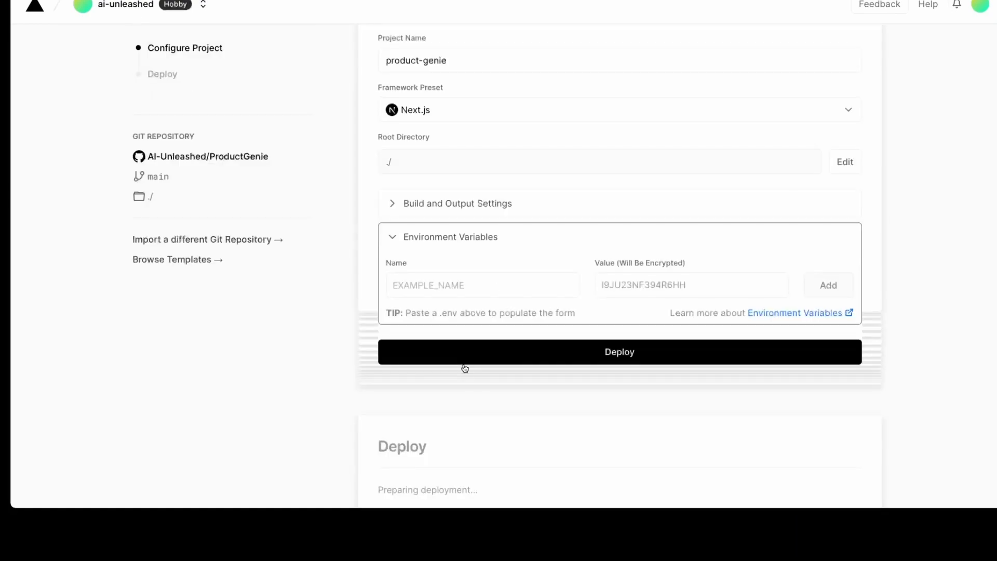
{"action": "mouse_move", "coordinate": [577, 554]}
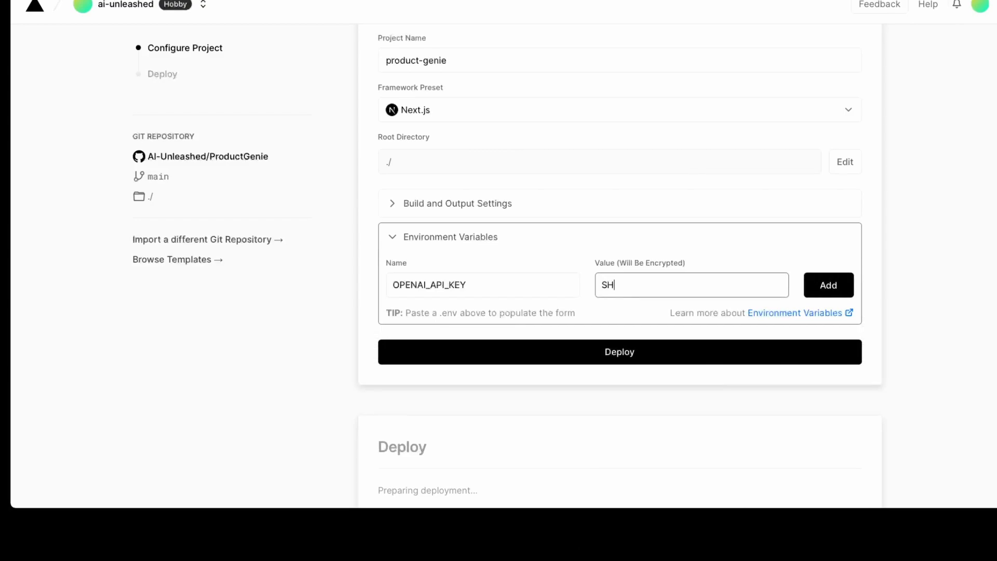
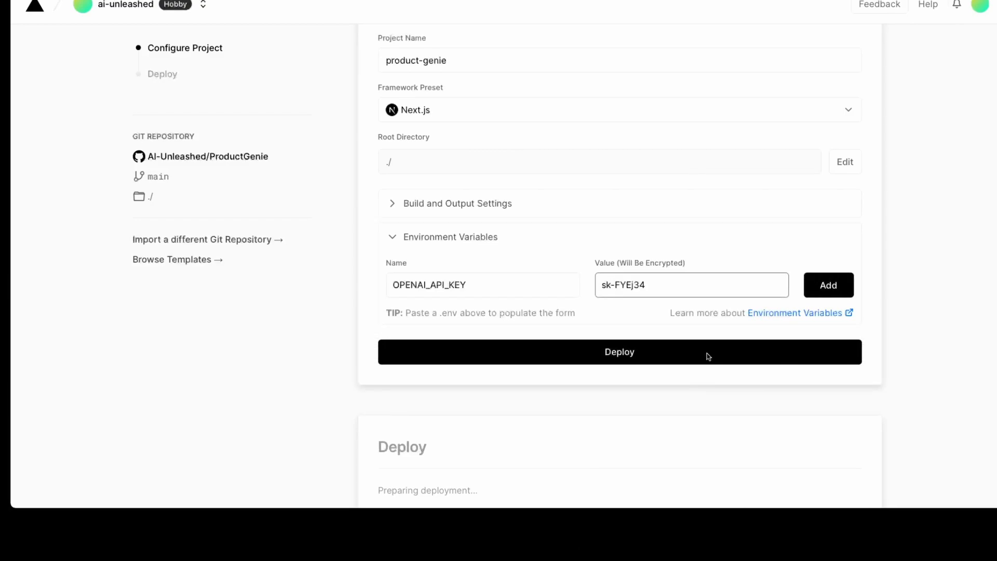
{"action": "left_click", "coordinate": [620, 352]}
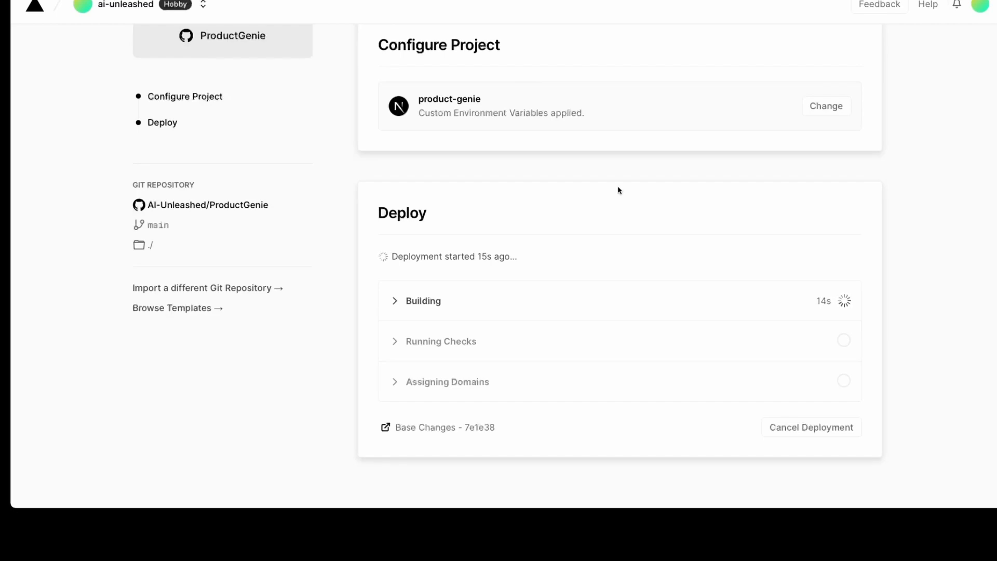
{"action": "mouse_move", "coordinate": [719, 349]}
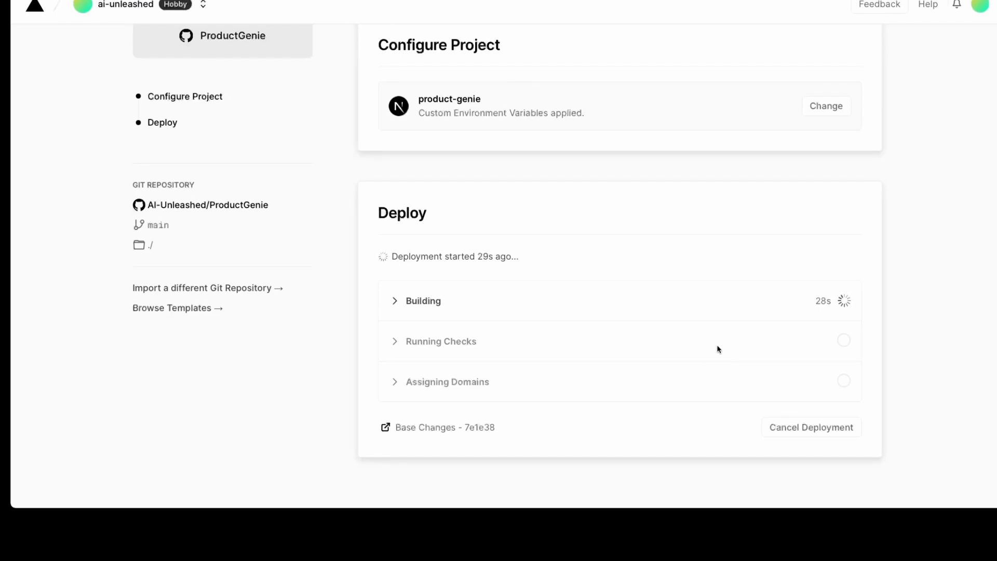